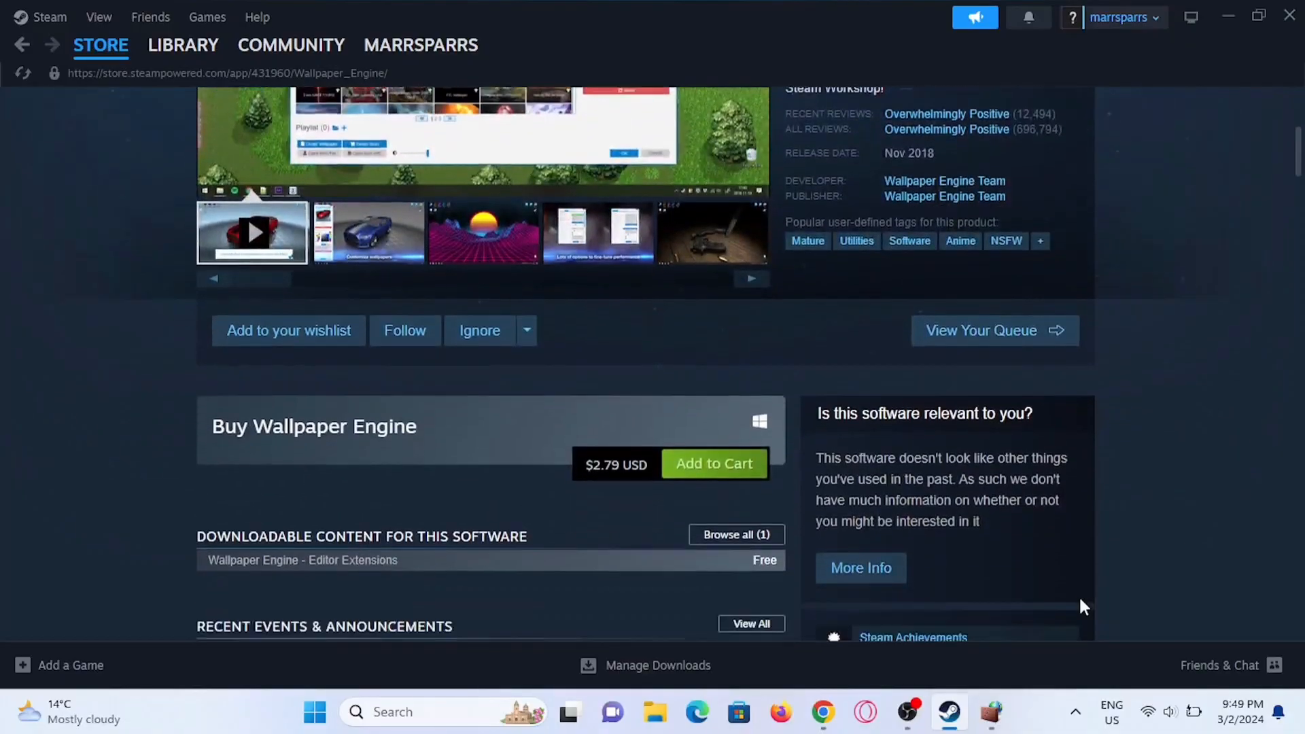
Scroll the firewall Overview to confirm domain, private and public profiles are all on
{"action": "scroll", "scroll_direction": "down", "scroll_amount": 3}
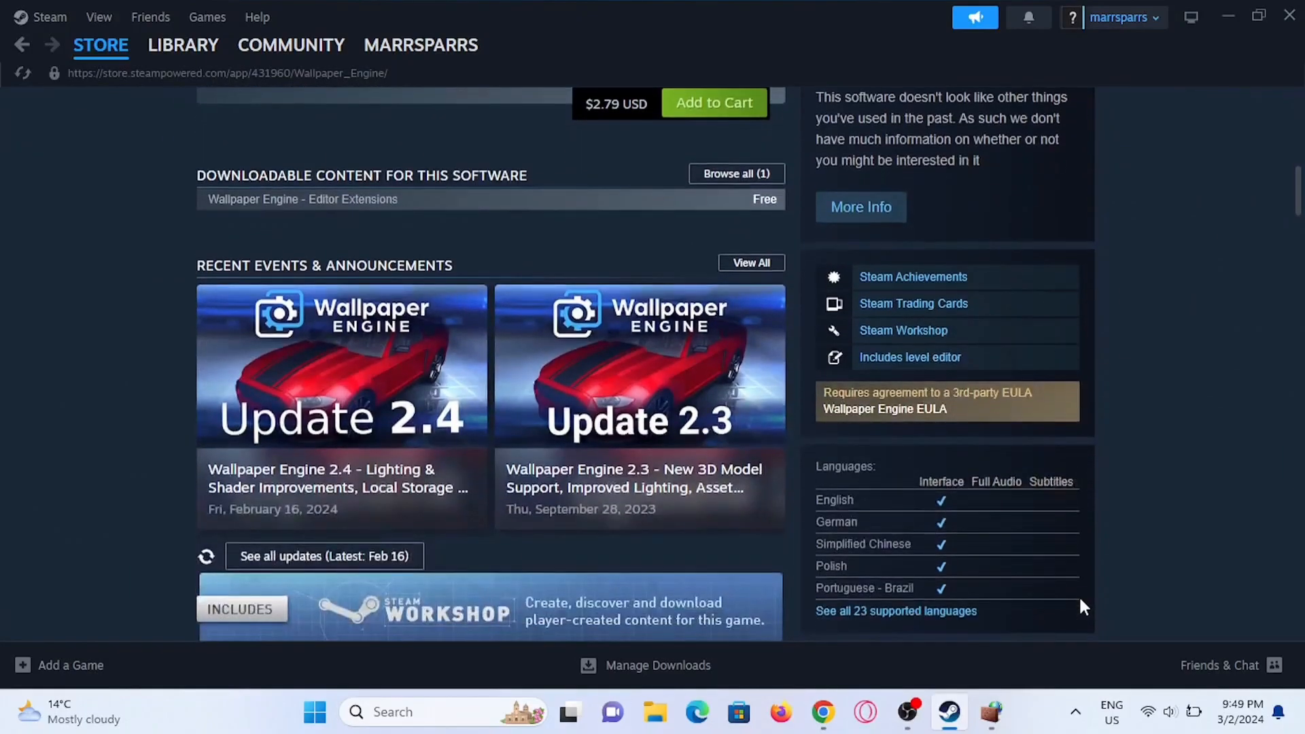
{"action": "scroll", "scroll_direction": "down", "scroll_amount": 3}
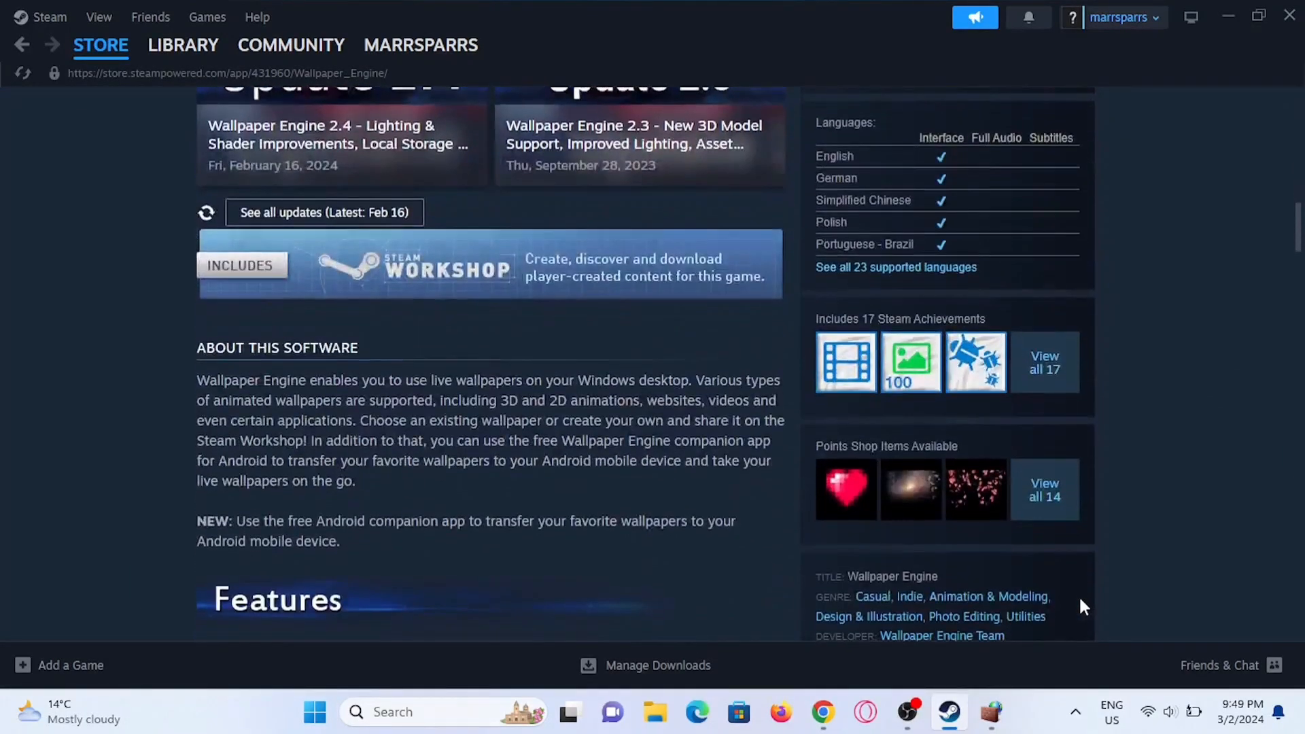
{"action": "scroll", "scroll_direction": "down", "scroll_amount": 3}
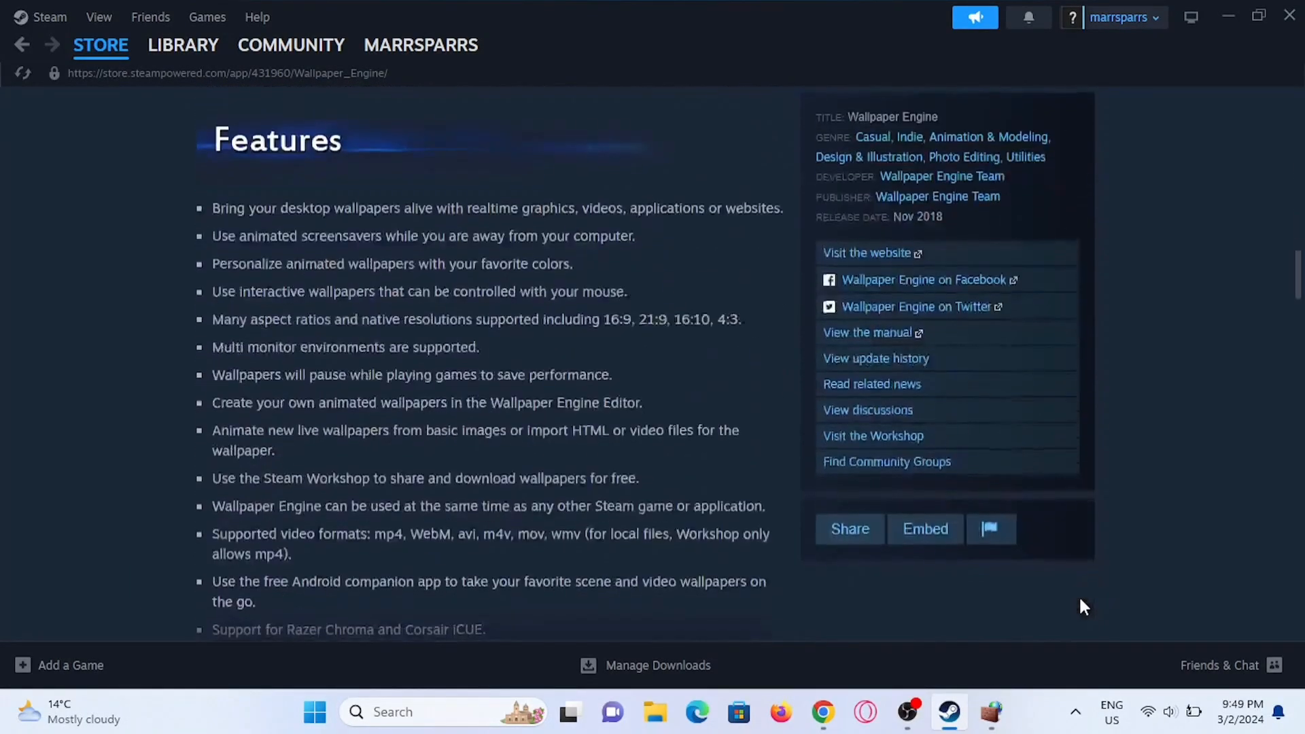
{"action": "scroll", "scroll_direction": "down", "scroll_amount": 3}
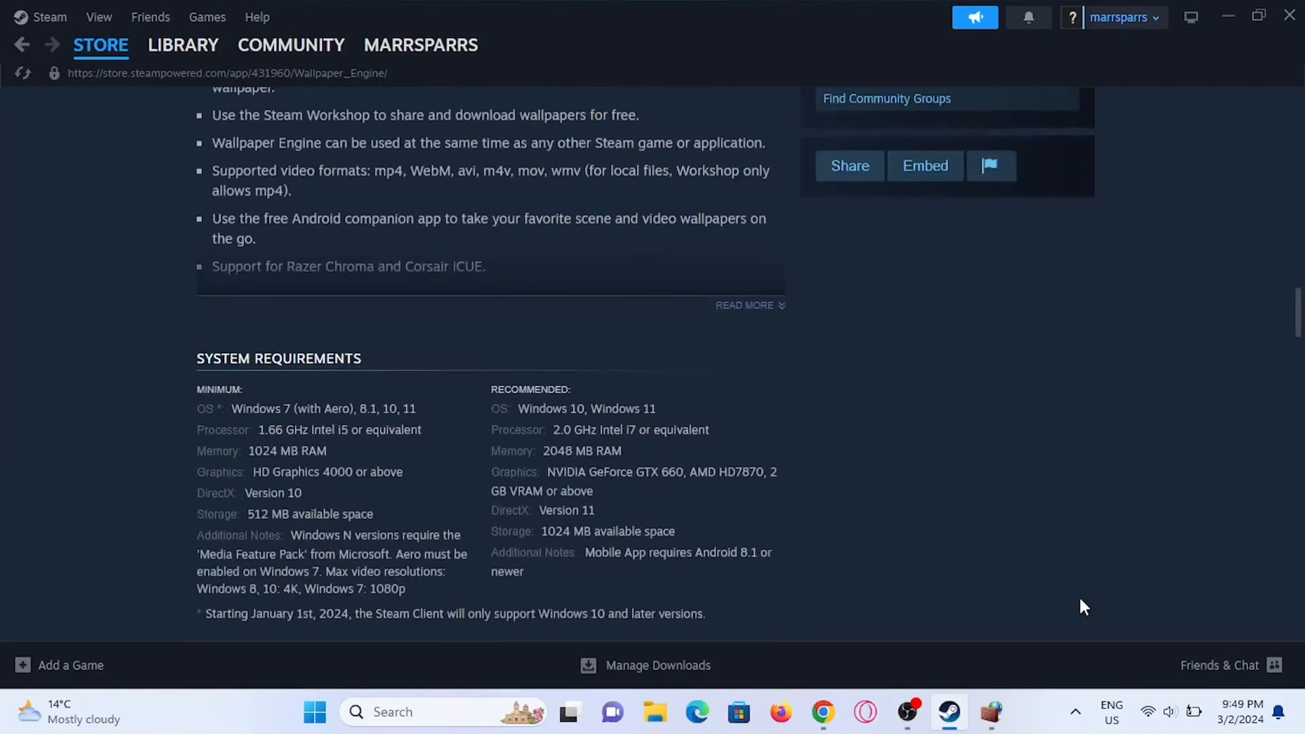
{"action": "scroll", "scroll_direction": "down", "scroll_amount": 3}
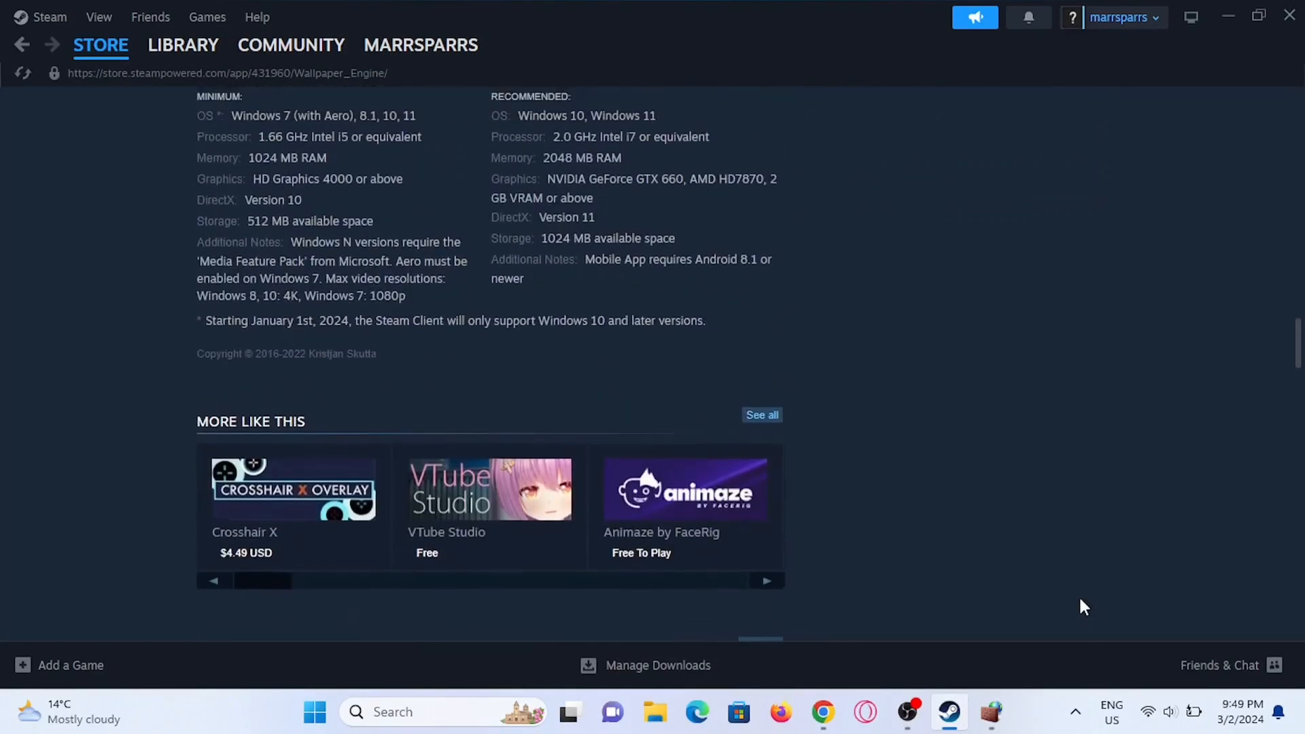
{"action": "scroll", "scroll_direction": "up", "scroll_amount": 3}
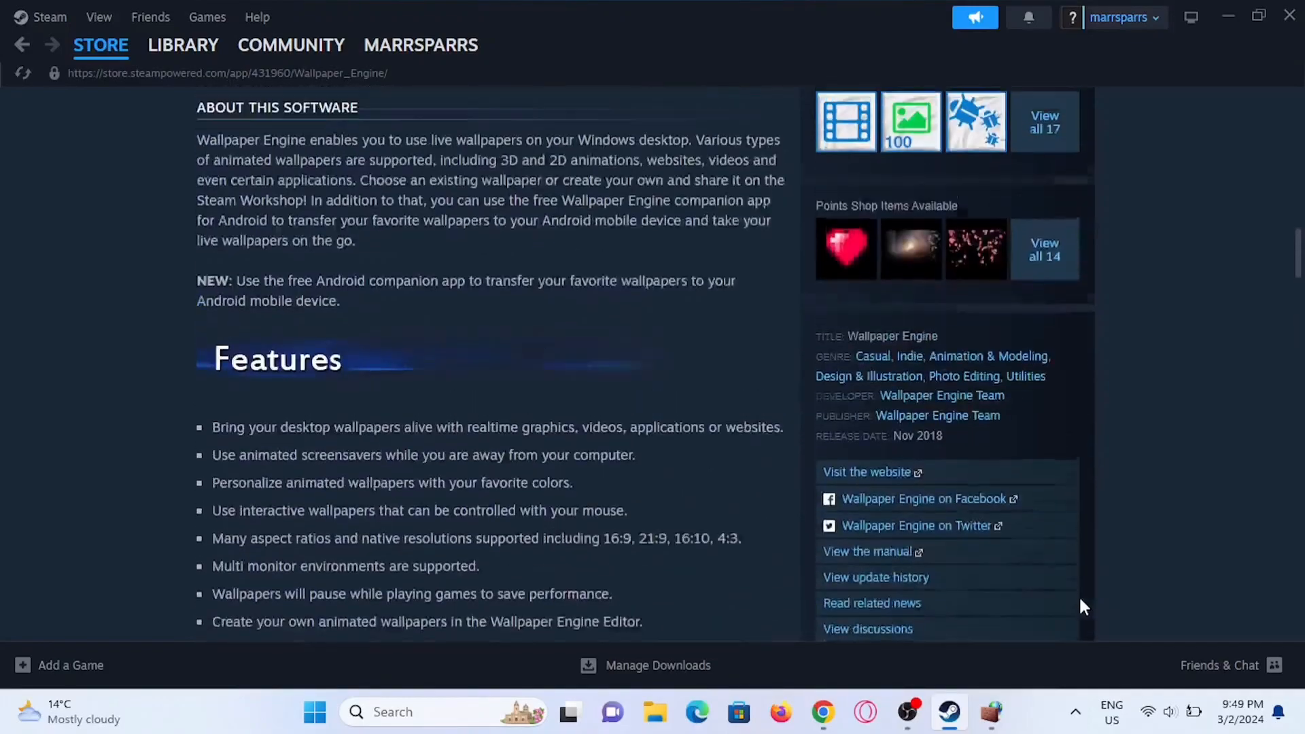
{"action": "scroll", "scroll_direction": "up", "scroll_amount": 3}
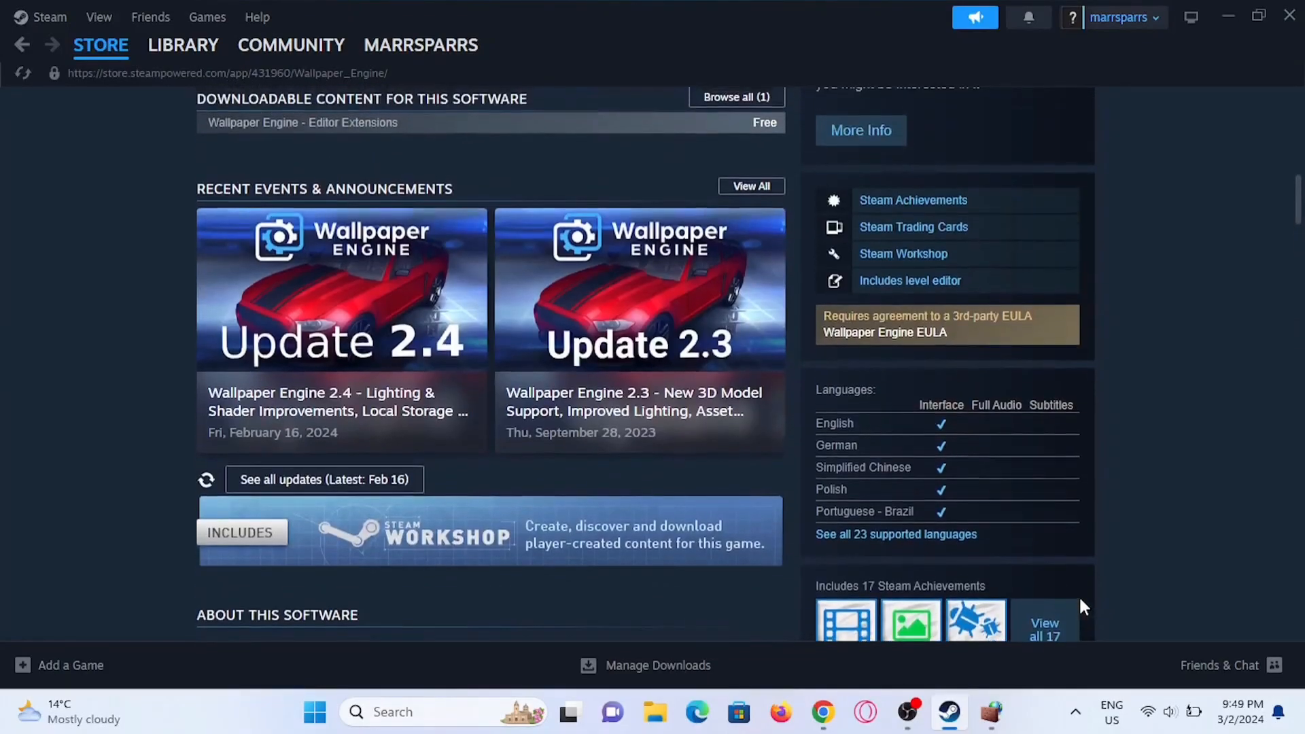
{"action": "scroll", "scroll_direction": "up", "scroll_amount": 3}
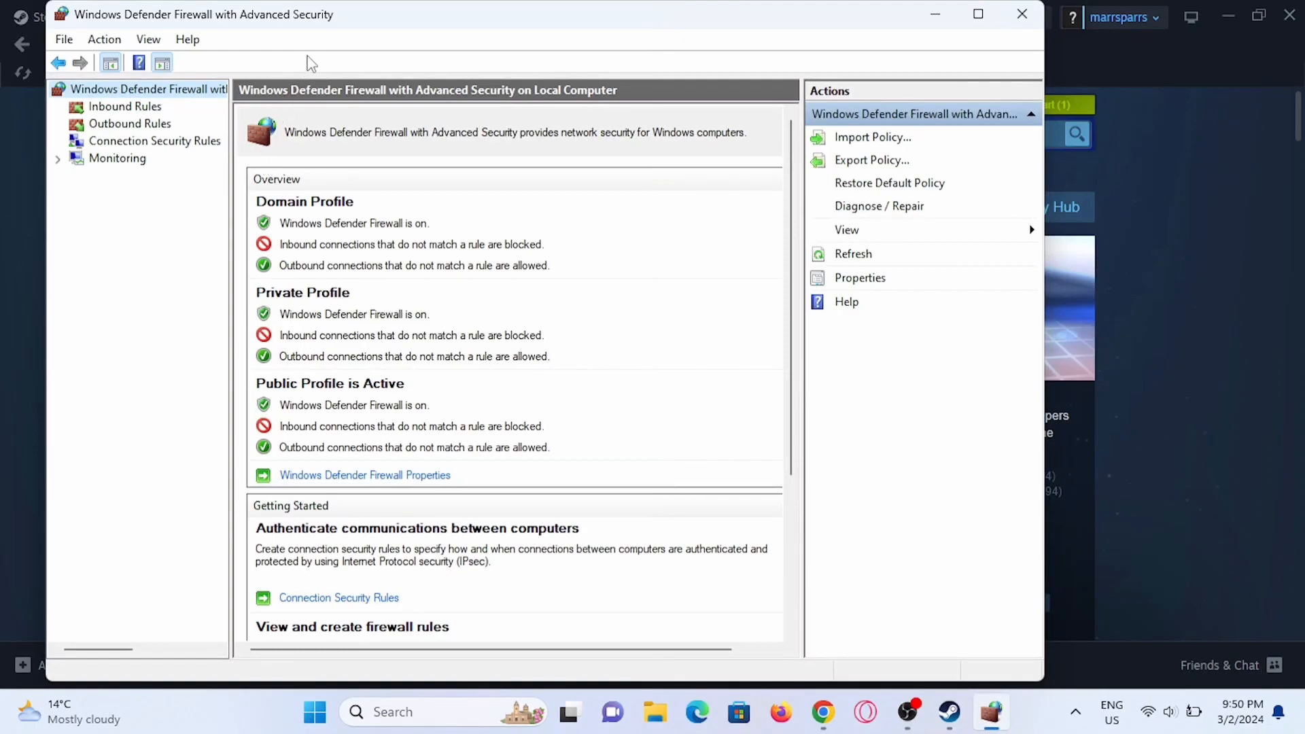
{"action": "mouse_move", "coordinate": [335, 155]}
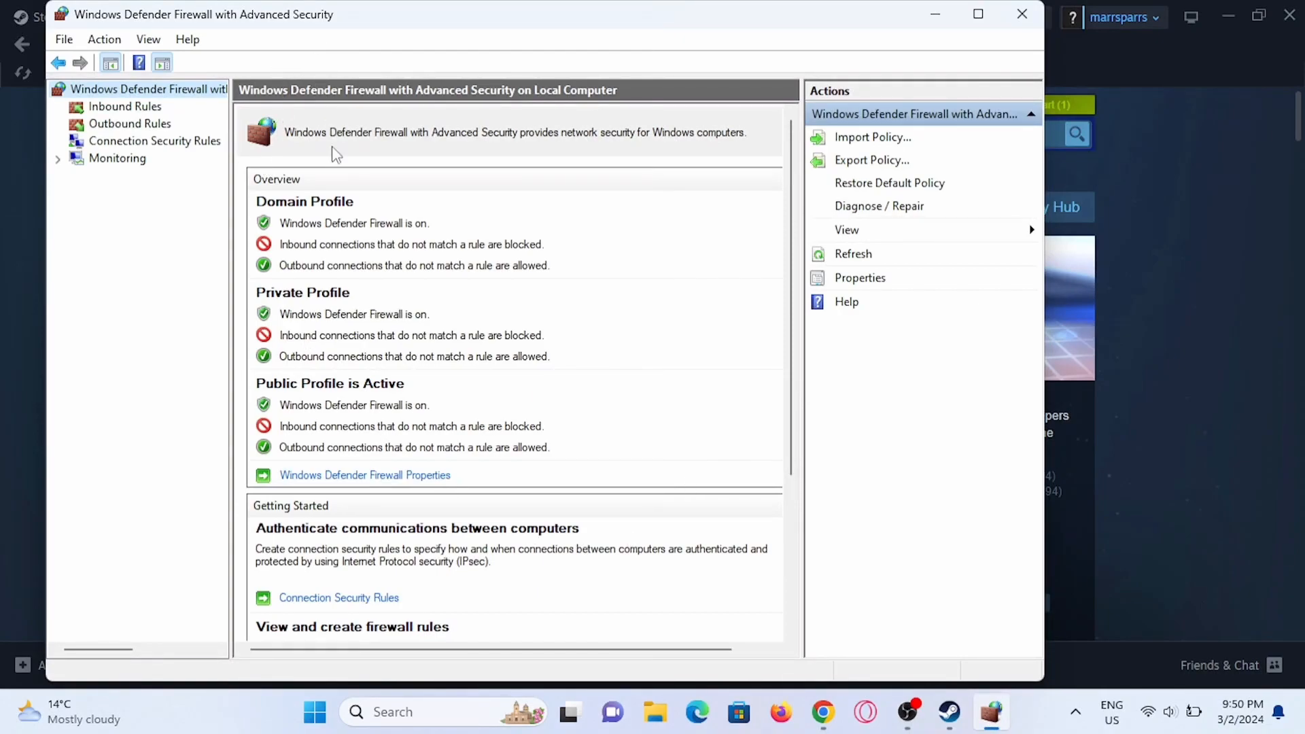
{"action": "scroll", "scroll_direction": "down", "scroll_amount": 3}
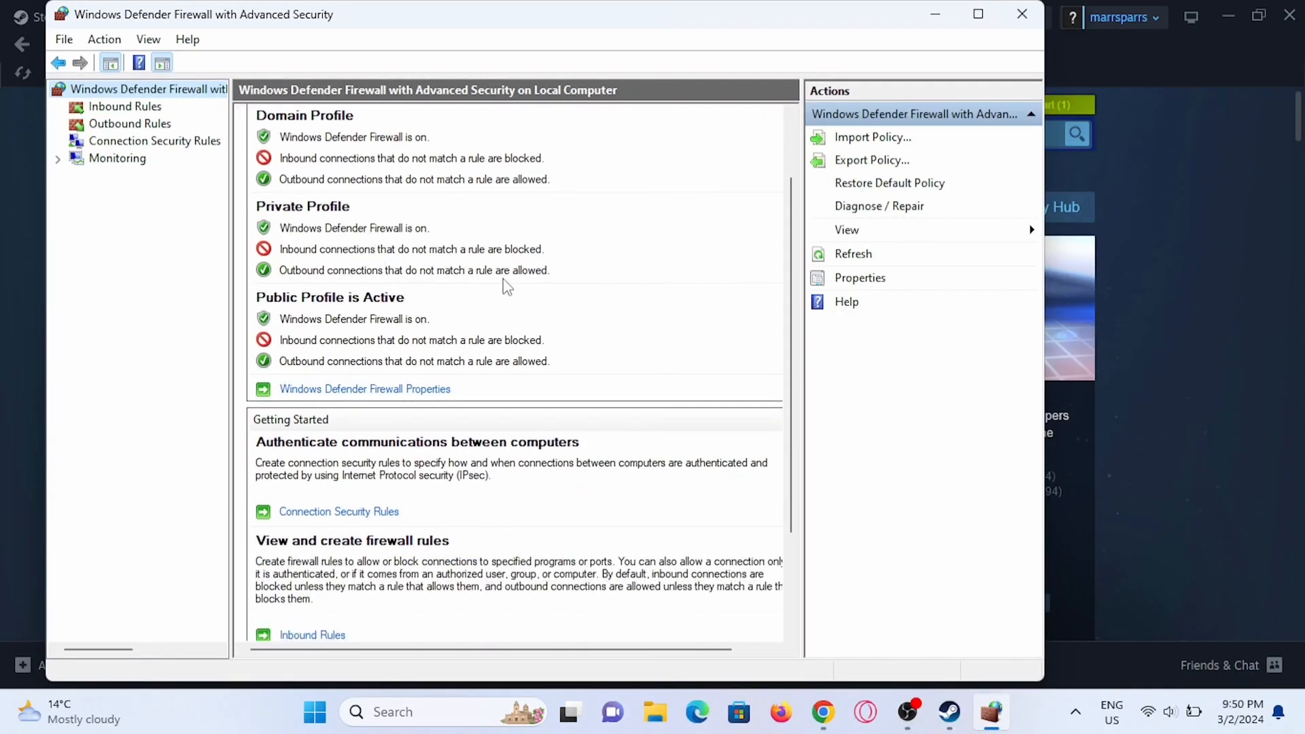
{"action": "scroll", "scroll_direction": "down", "scroll_amount": 3}
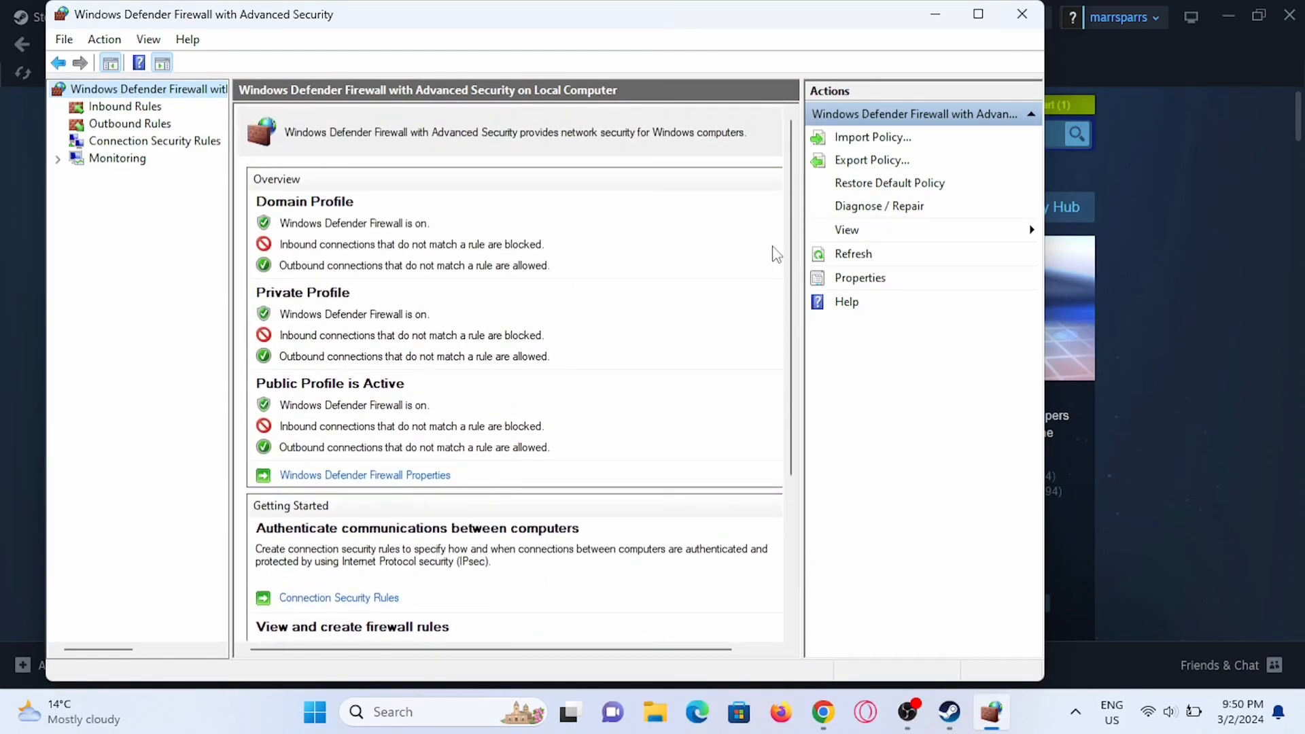
{"action": "mouse_move", "coordinate": [713, 225]}
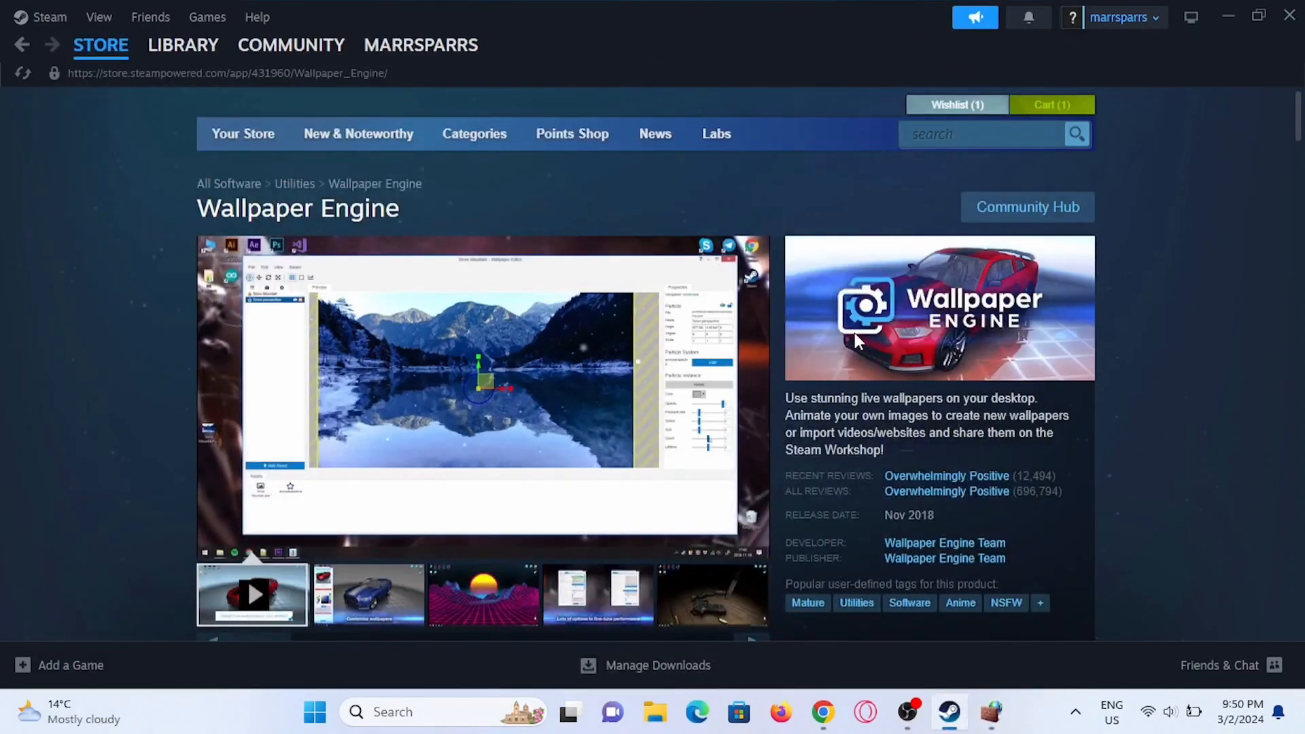
Bring Steam's Wallpaper Engine store page back to the top and start the trailer
{"action": "scroll", "scroll_direction": "down", "scroll_amount": 3}
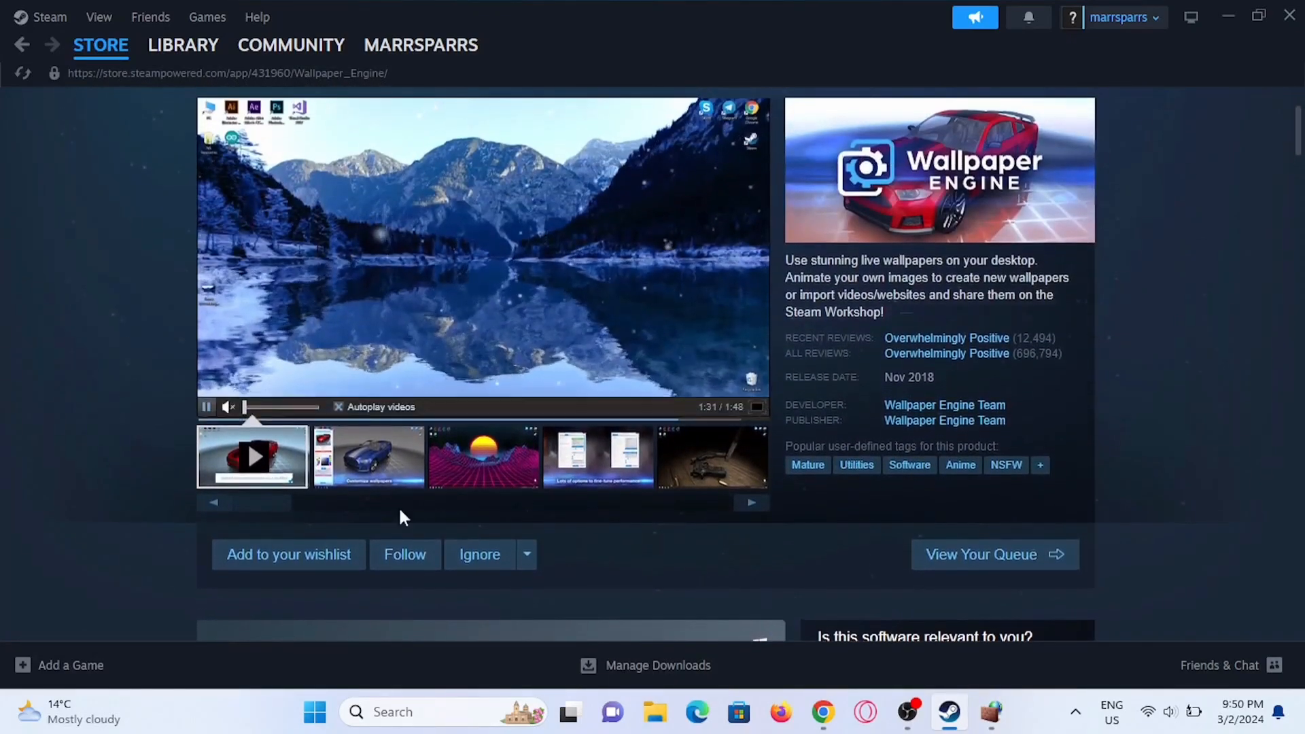
{"action": "left_click", "coordinate": [314, 711]}
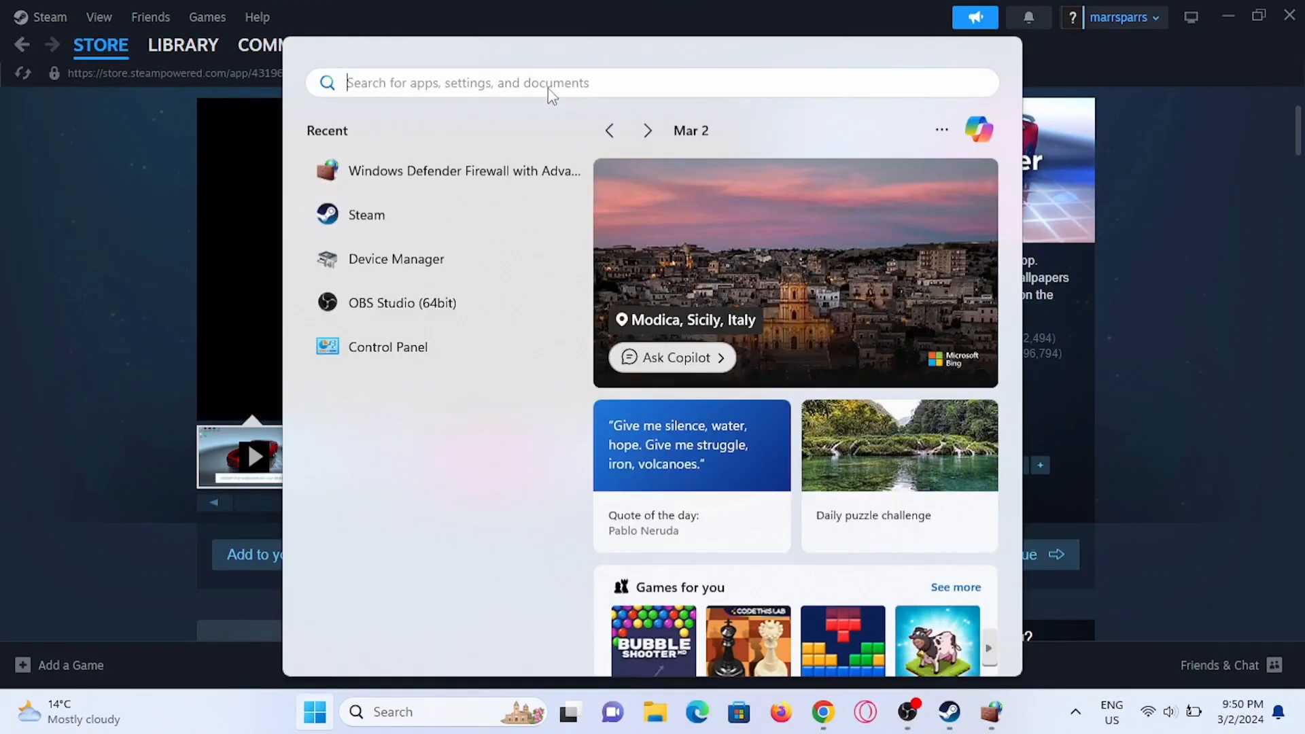
Search the Start menu for 'device Manager' and launch it
{"action": "type", "text": "device Manager"}
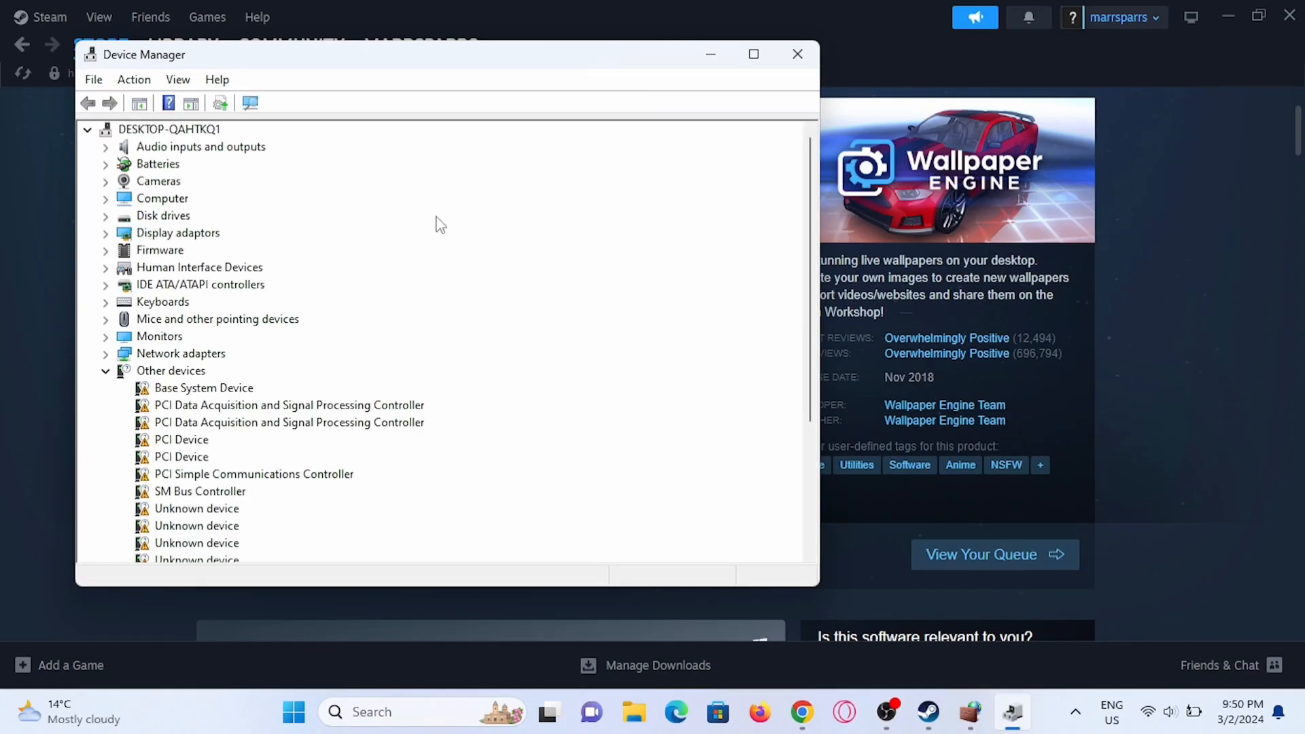
Maximize Device Manager to view the expanded Other devices list
{"action": "left_click", "coordinate": [751, 53]}
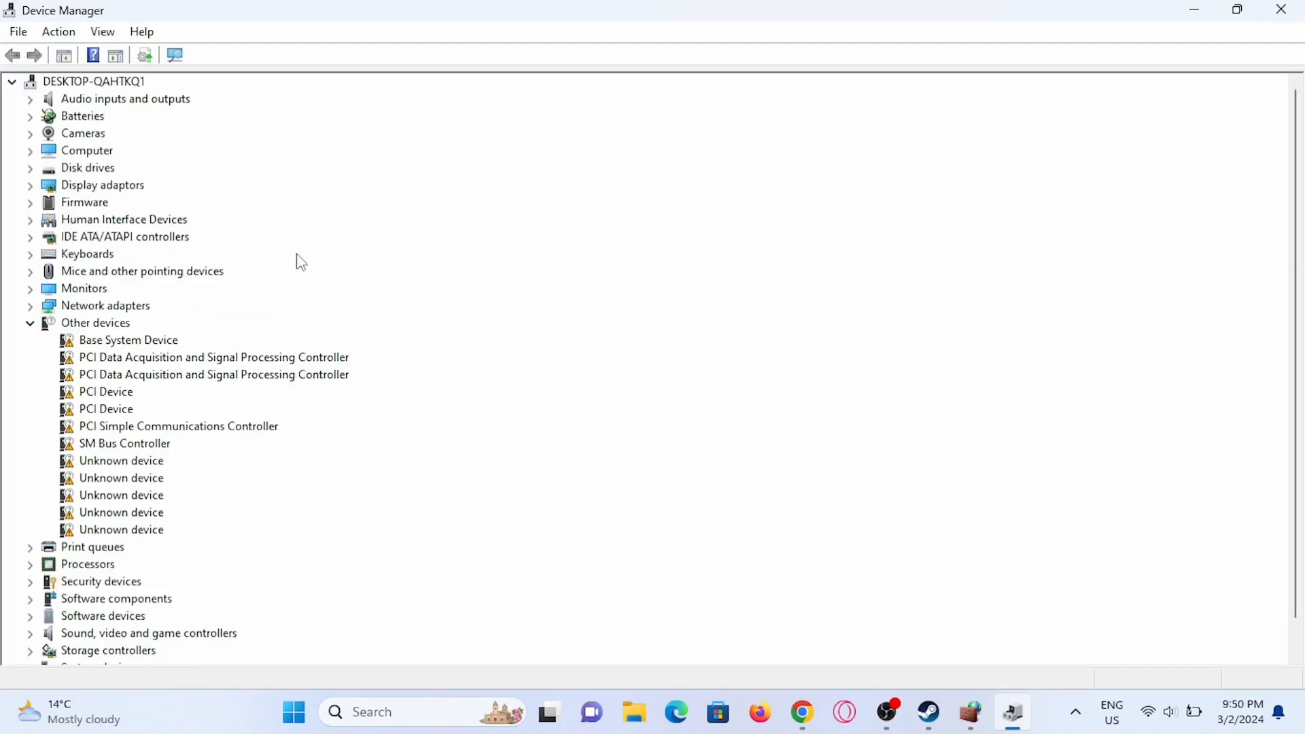
{"action": "mouse_move", "coordinate": [200, 118]}
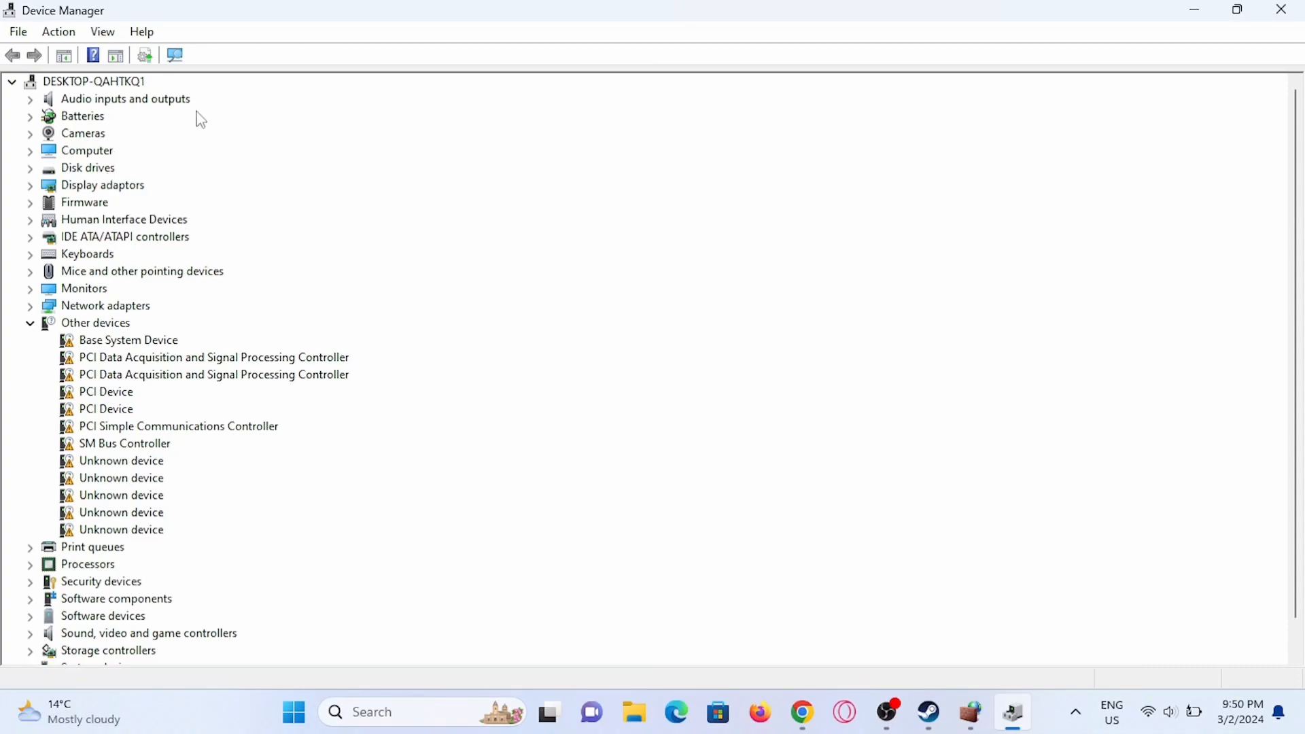
{"action": "mouse_move", "coordinate": [441, 464]}
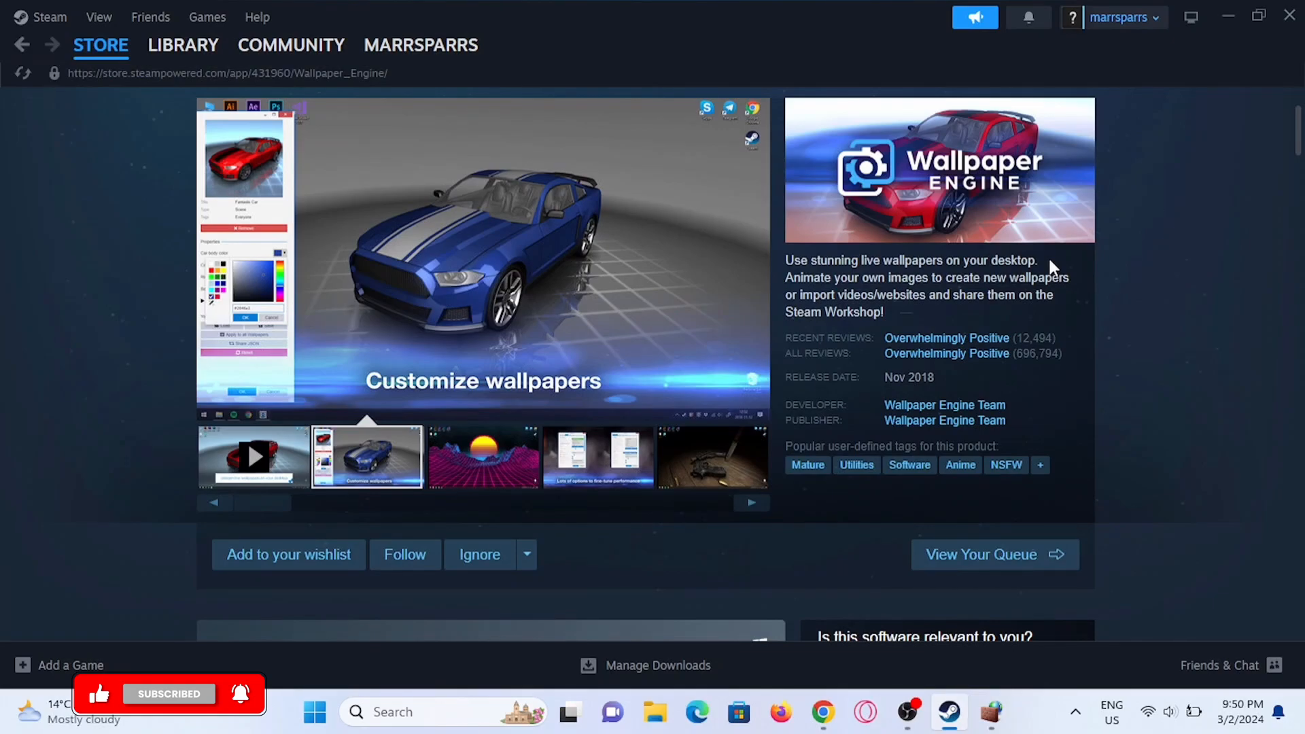
Close Device Manager and cycle through Wallpaper Engine's store screenshots
{"action": "left_click", "coordinate": [481, 456]}
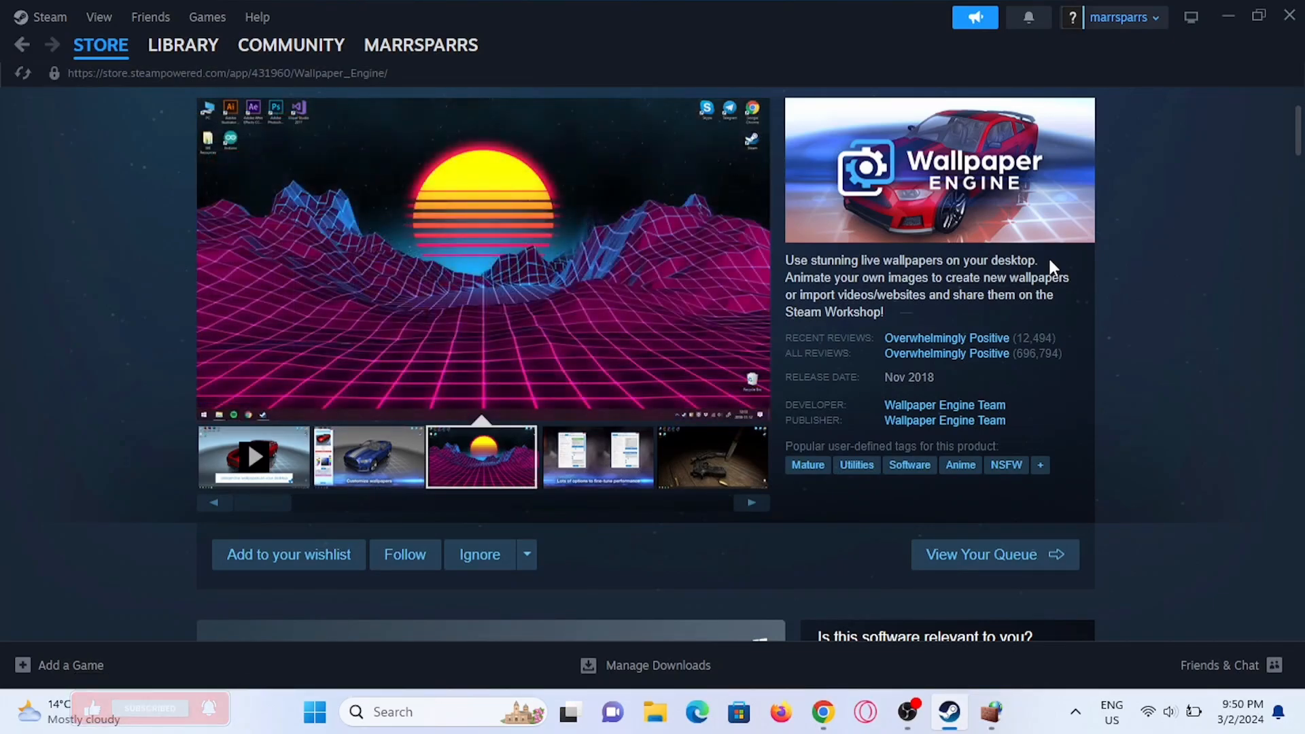